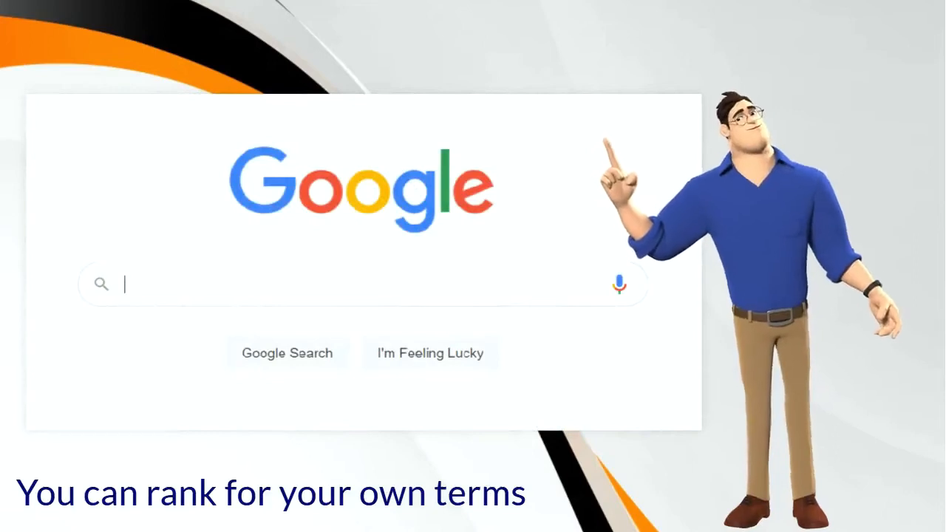
{"action": "type", "text": "use to search for product"}
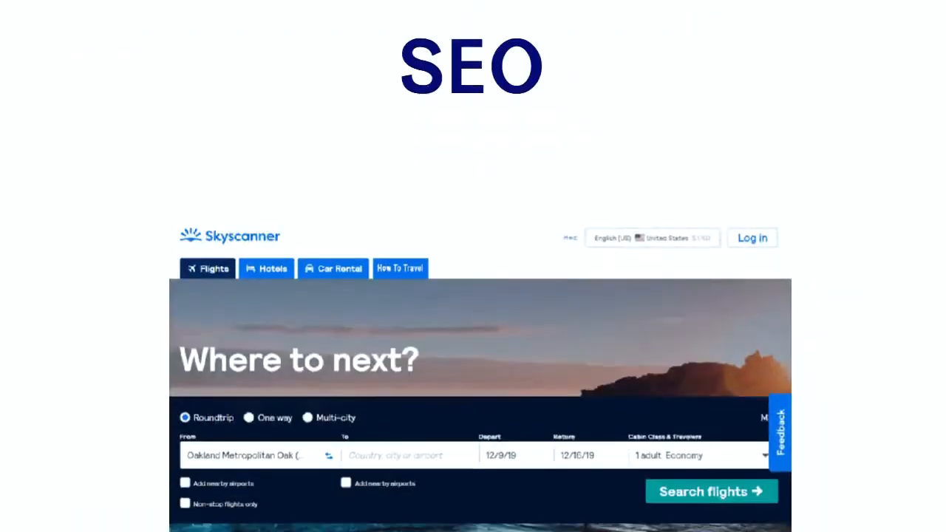
{"action": "scroll", "scroll_direction": "down", "scroll_amount": 3}
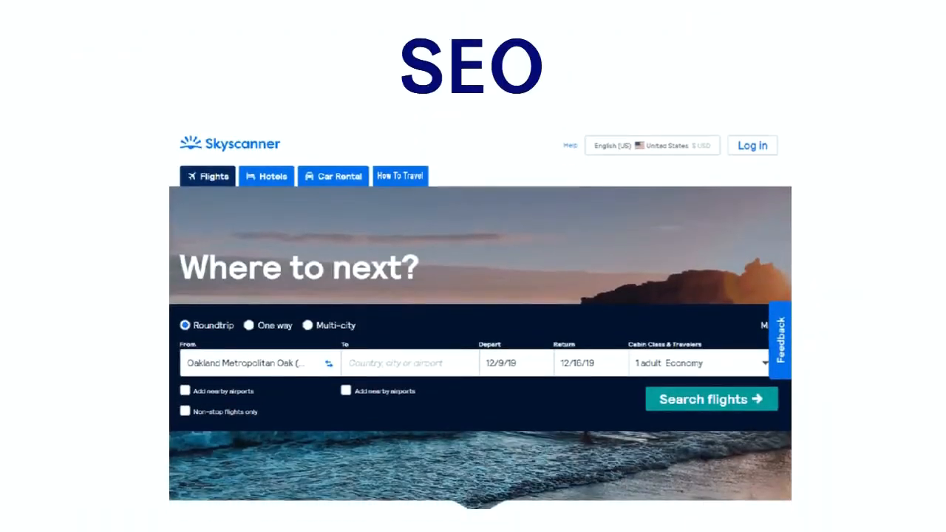